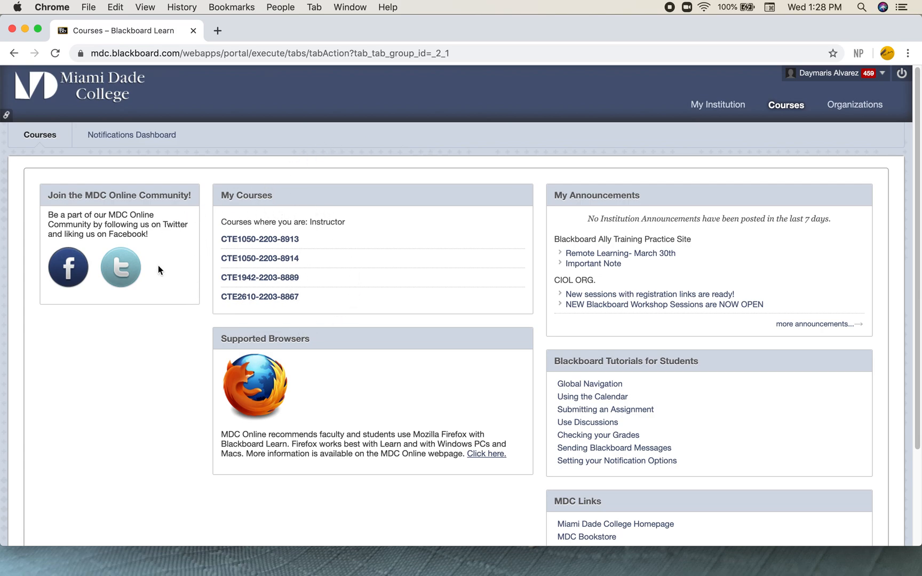
mouse_move(260, 277)
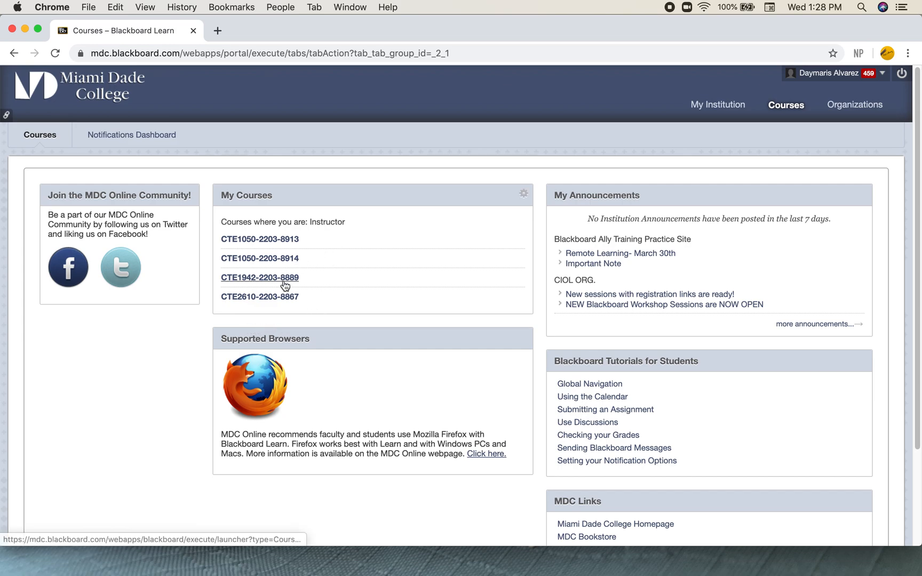
click(259, 277)
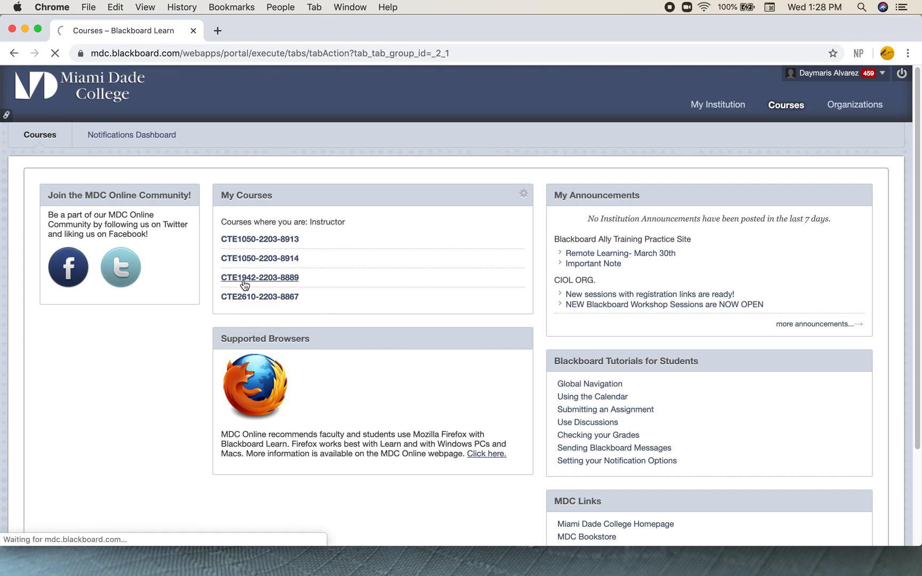
click(259, 278)
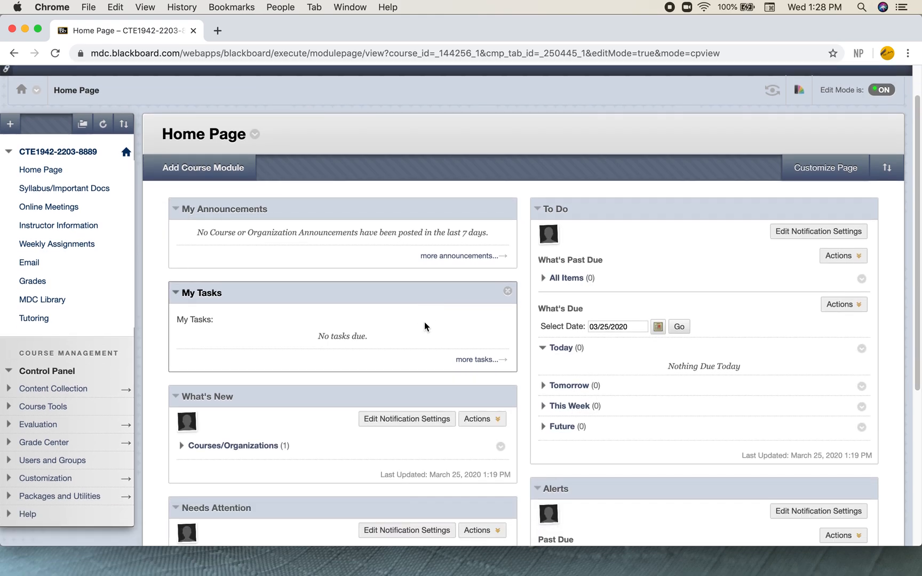
mouse_move(64, 188)
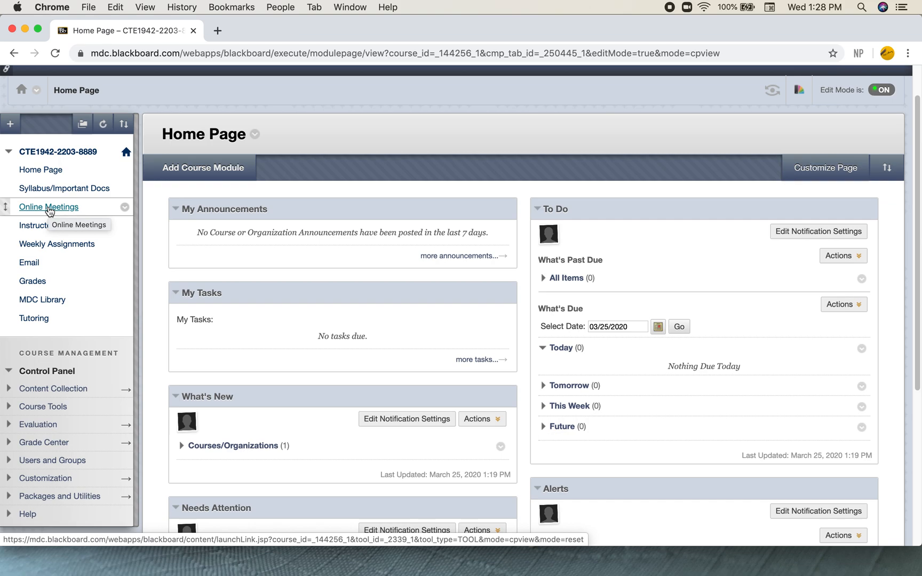
mouse_move(49, 212)
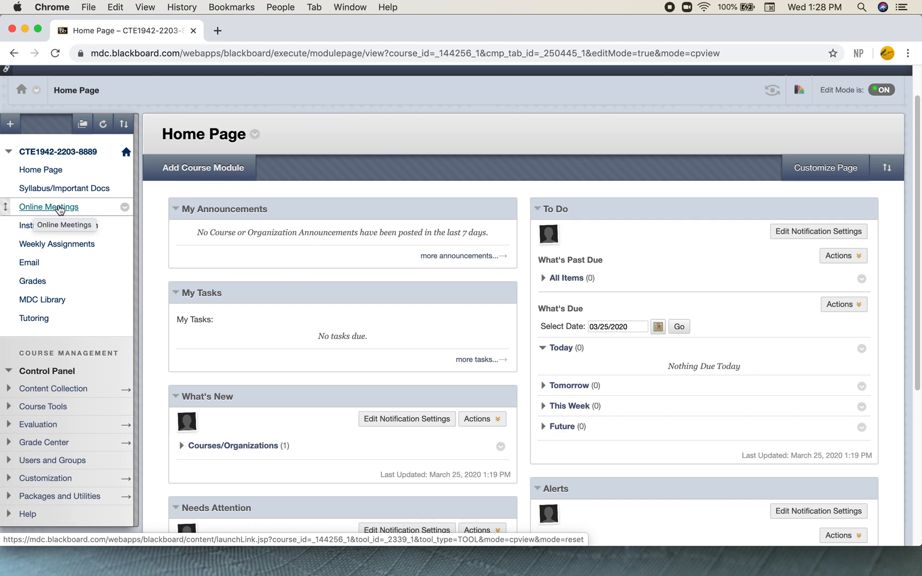
click(48, 206)
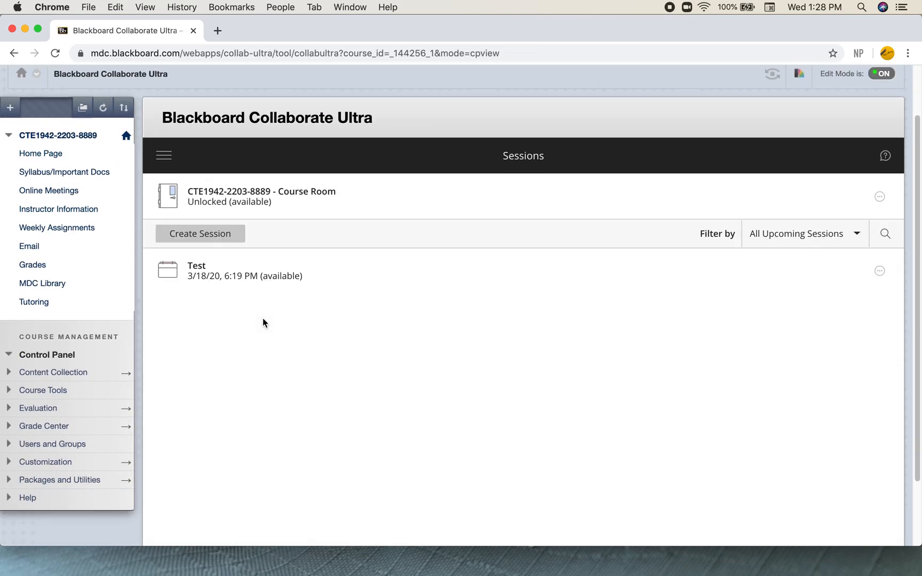
Scroll the Sessions list and open the Test session's options menu.
scroll(down, 3)
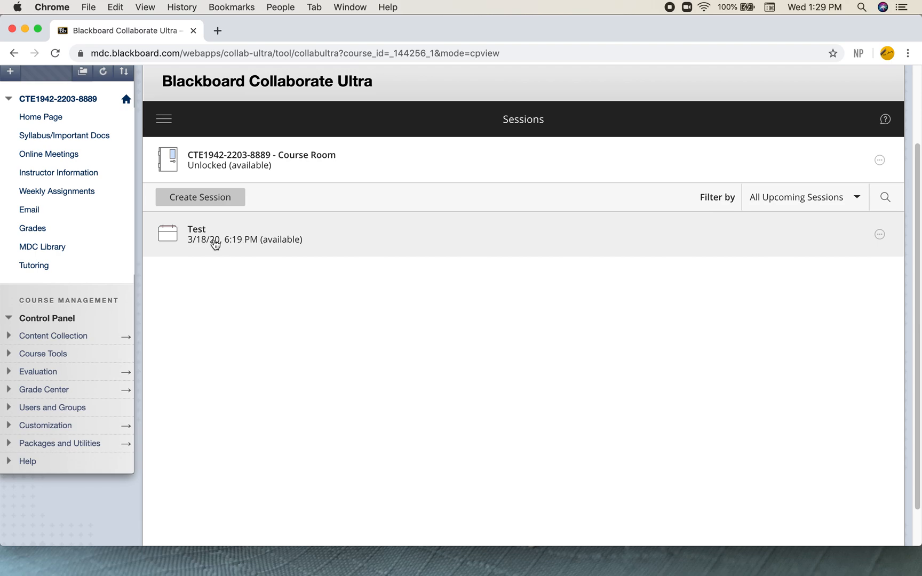
mouse_move(178, 242)
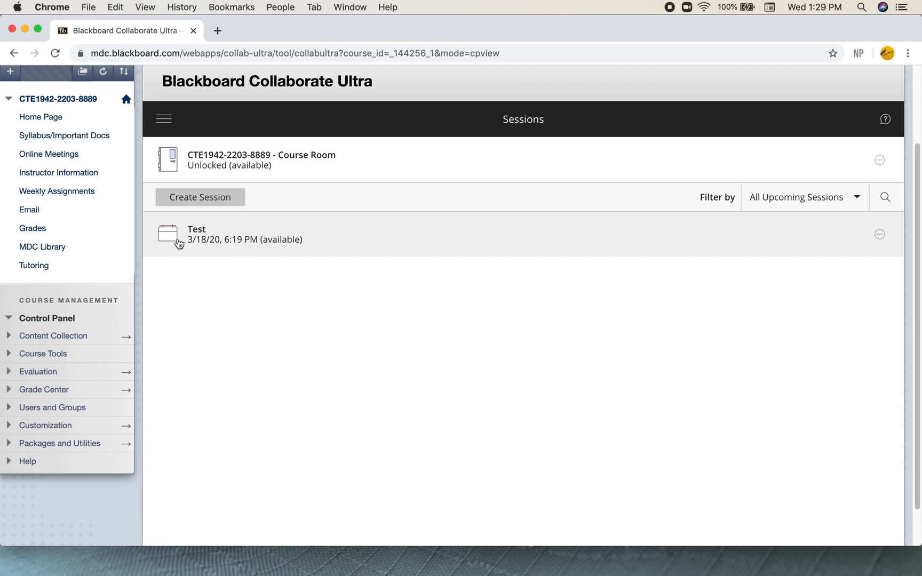
mouse_move(470, 242)
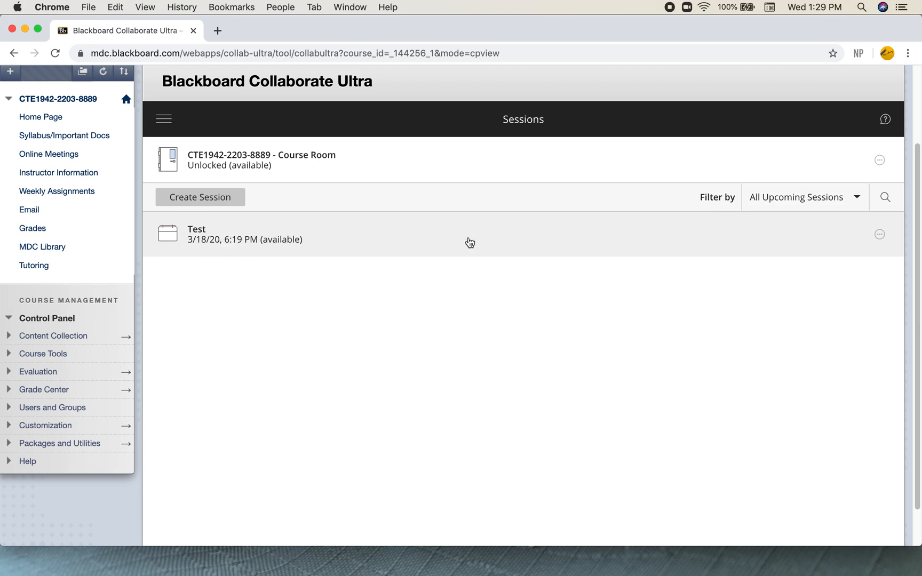
mouse_move(878, 235)
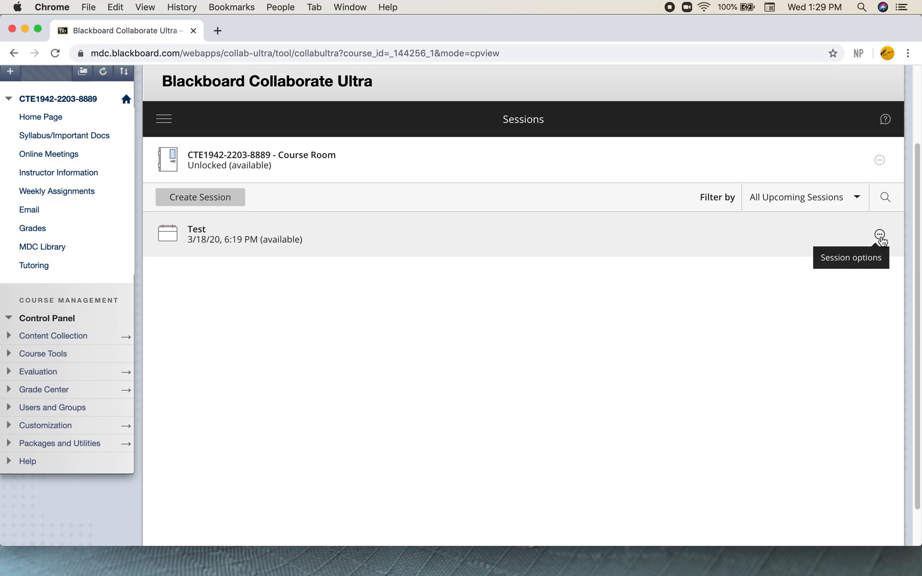
click(879, 234)
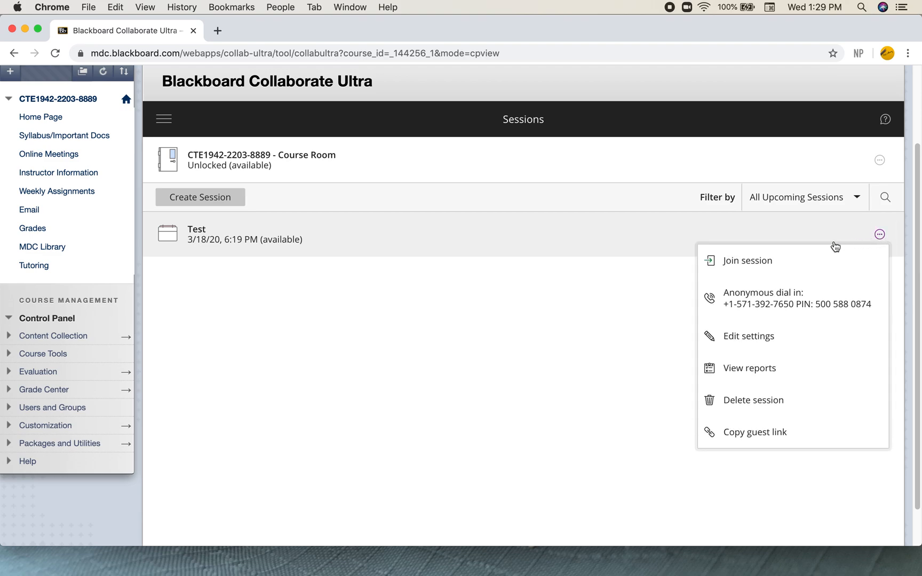
mouse_move(842, 265)
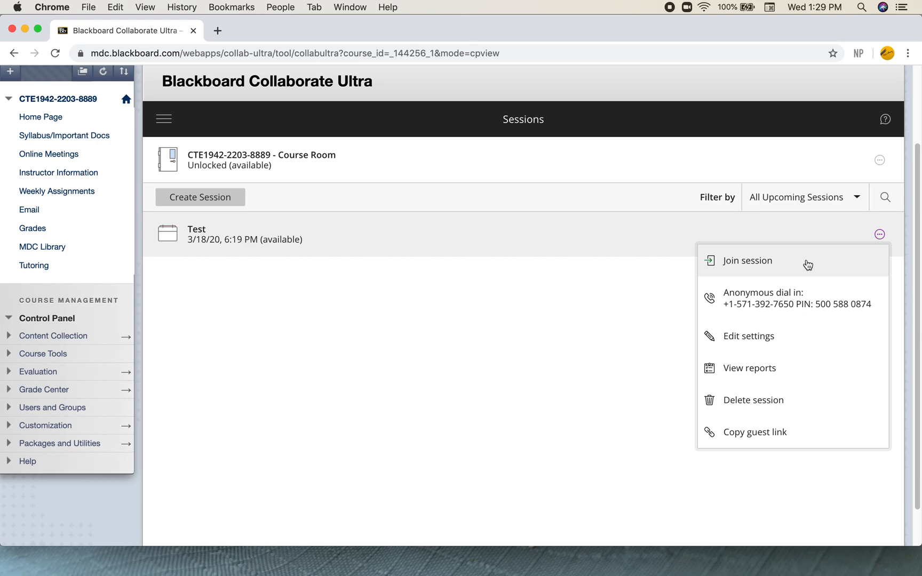
Join the Test session from its options menu.
click(747, 260)
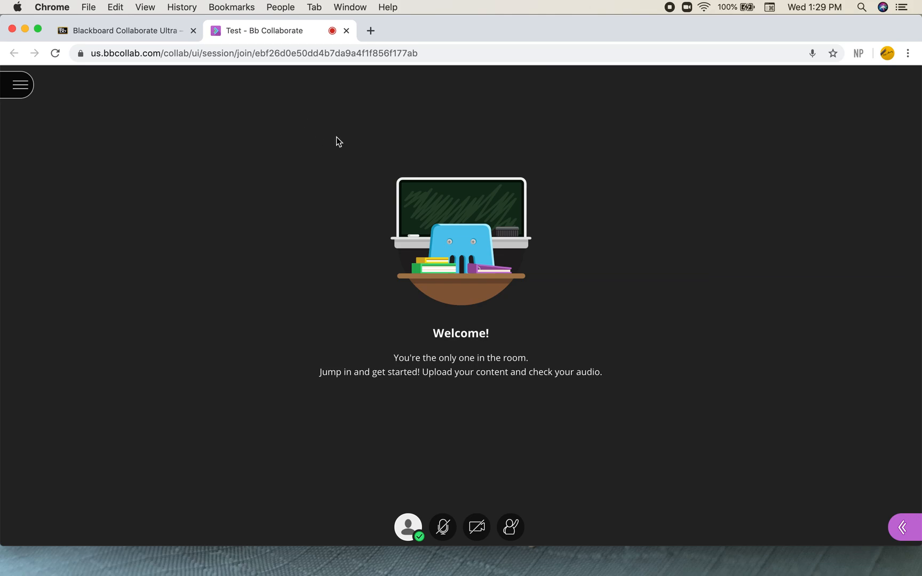
mouse_move(520, 47)
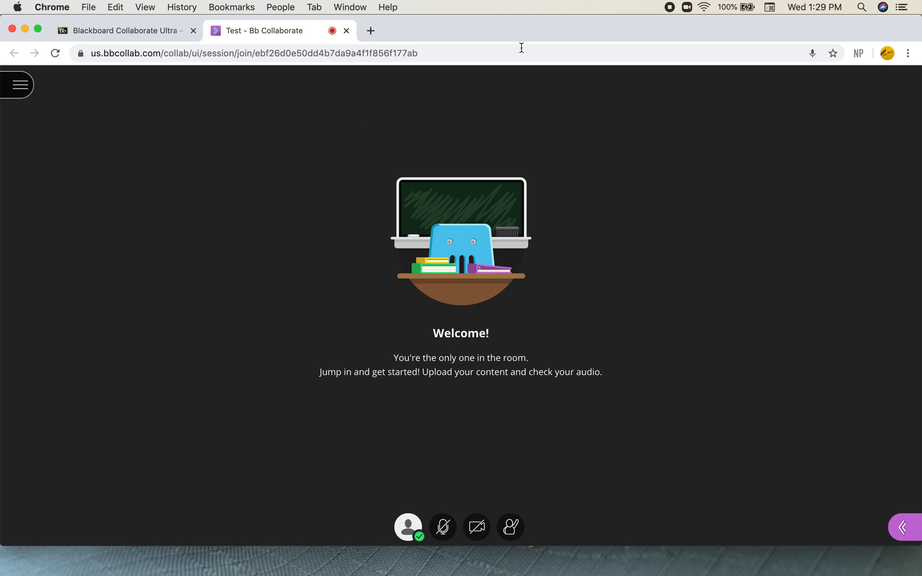